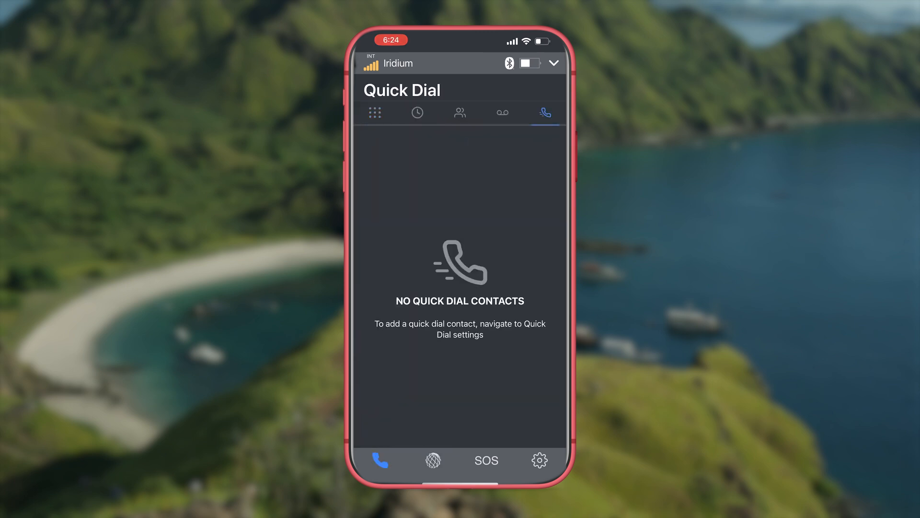
Switch to the Voicemail page showing Call Voicemail Line 1 and Line 2.
click(502, 113)
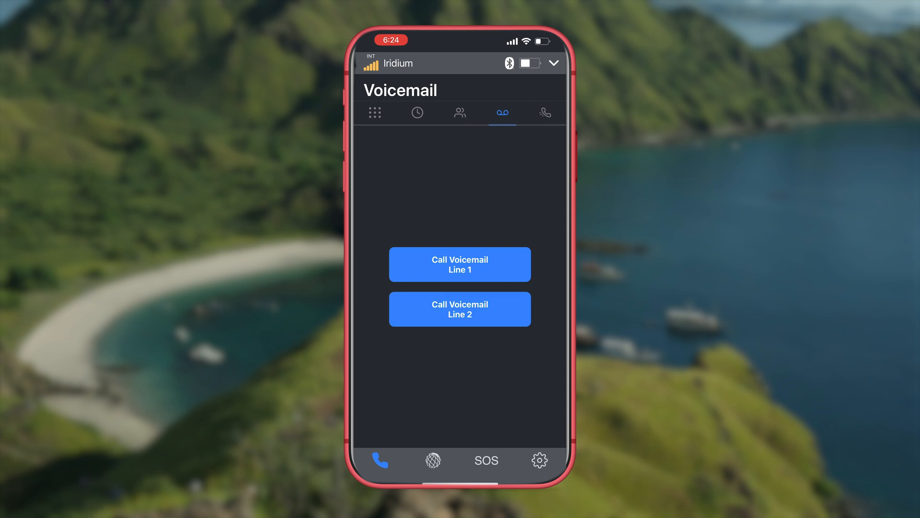
click(460, 263)
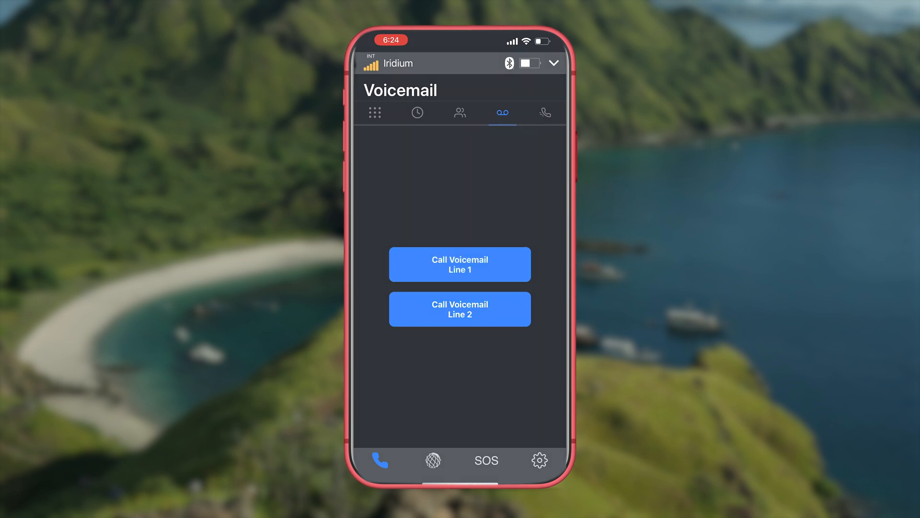
Call Voicemail Line 1 (*86#) and put the call on speakerphone.
click(460, 264)
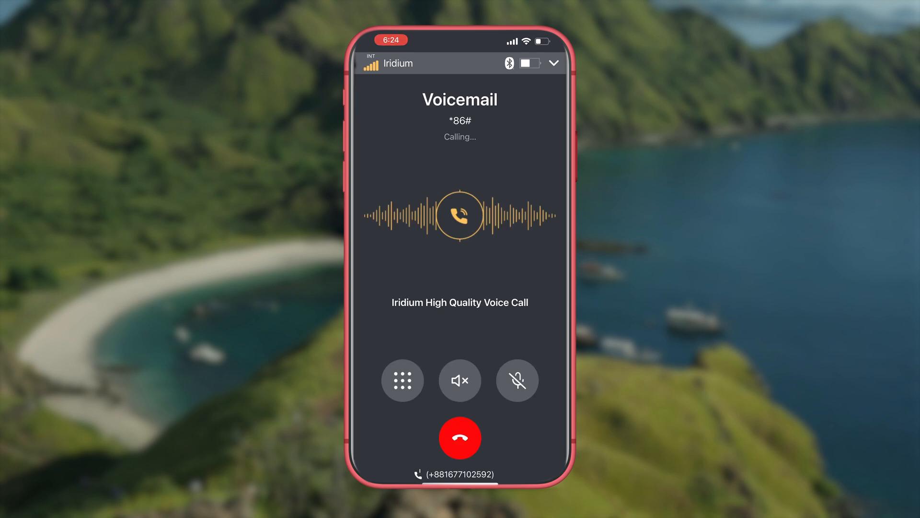
click(460, 379)
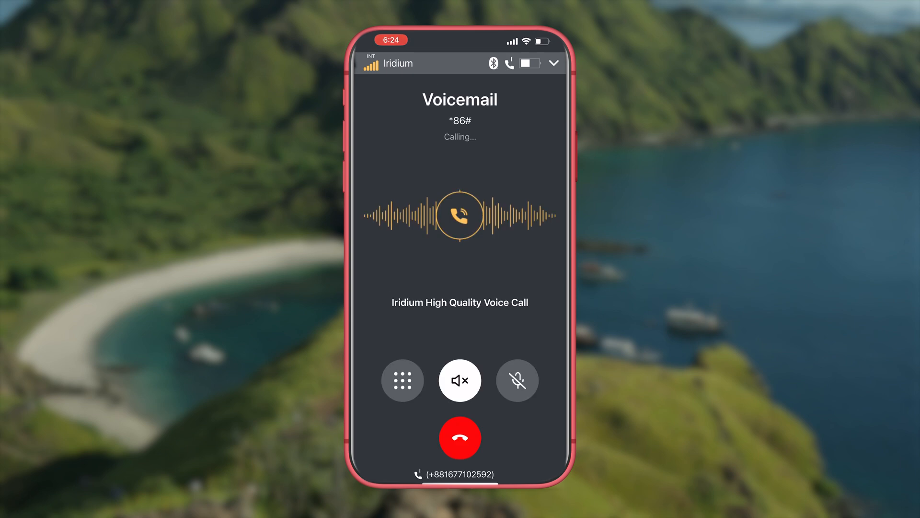
click(403, 379)
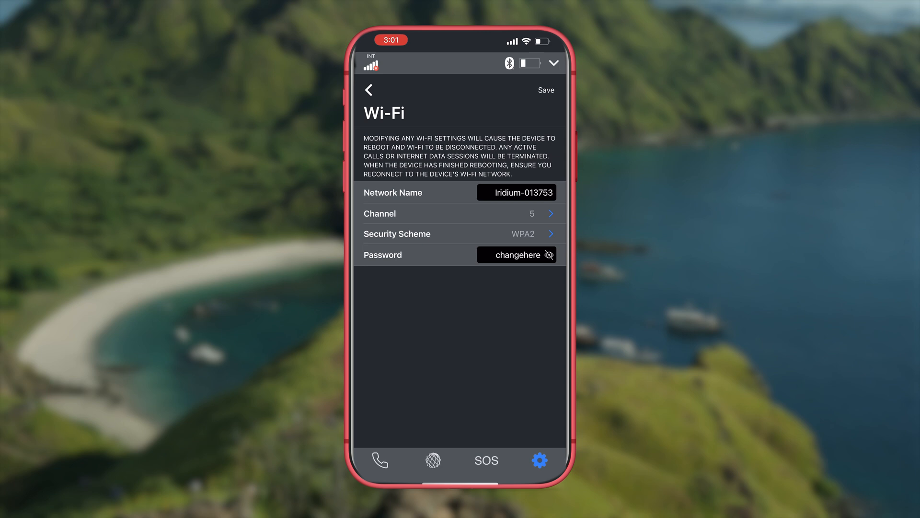
Reach the Wi-Fi Settings page through Device Settings > Admin Settings, password field ready.
click(539, 460)
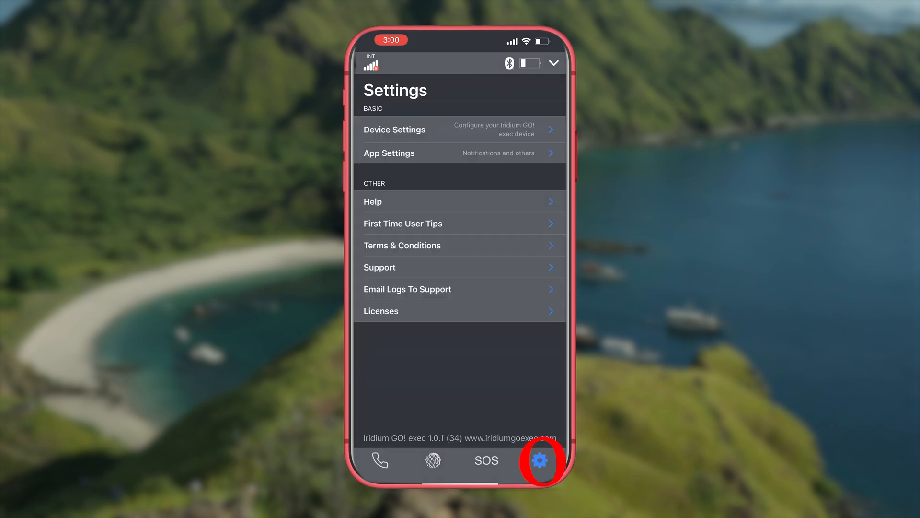
click(541, 460)
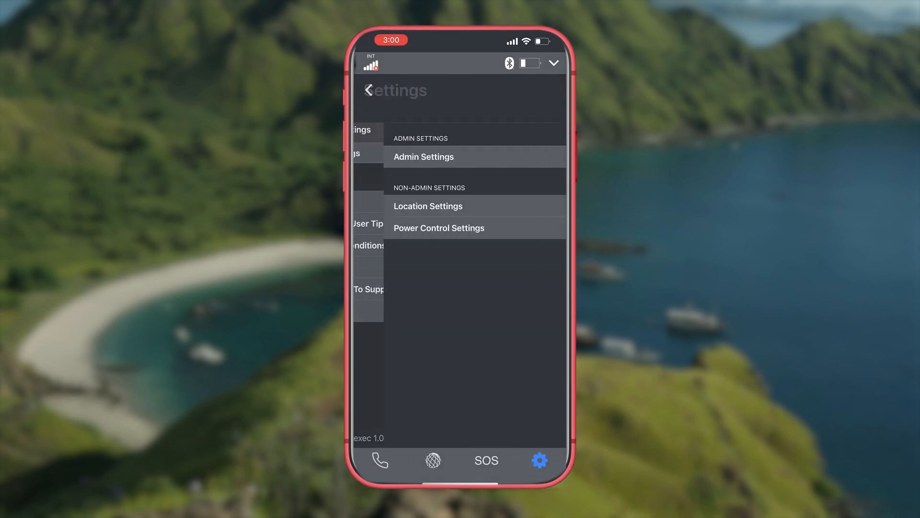
click(424, 157)
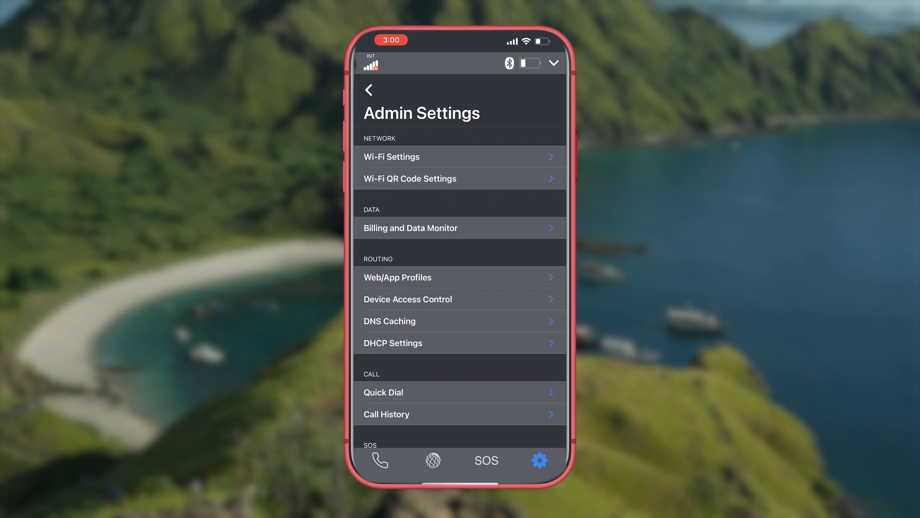
click(392, 157)
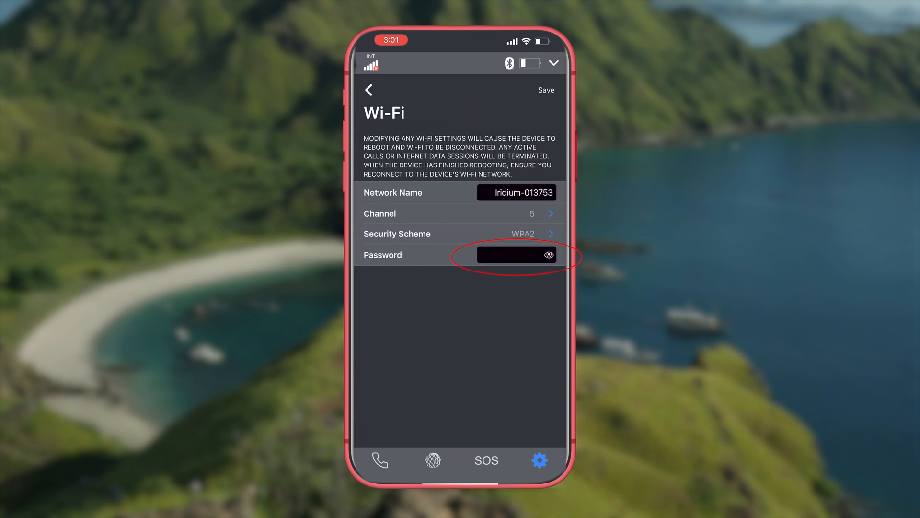